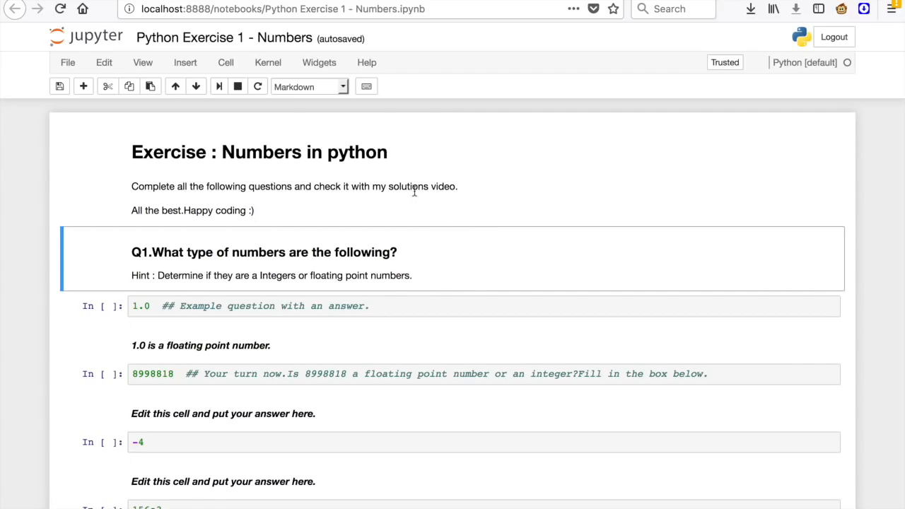
pyautogui.doubleClick(304, 153)
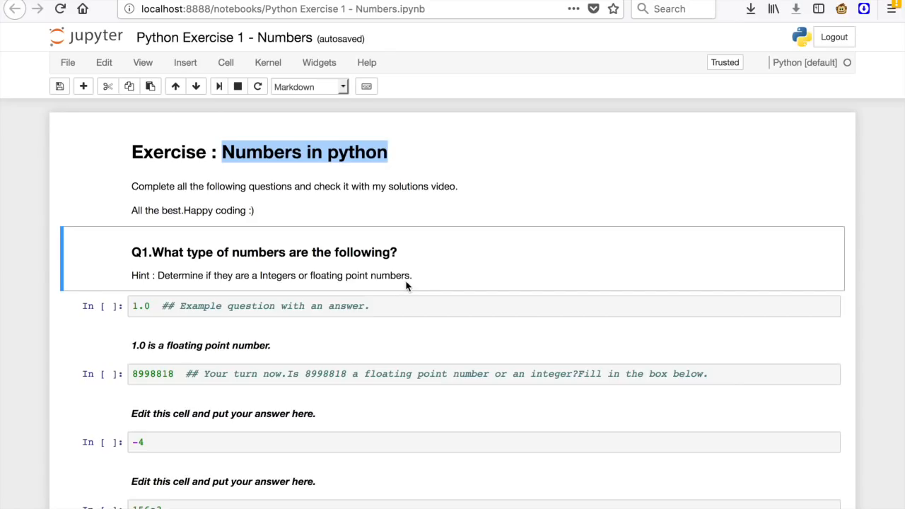
pyautogui.scroll(-3)
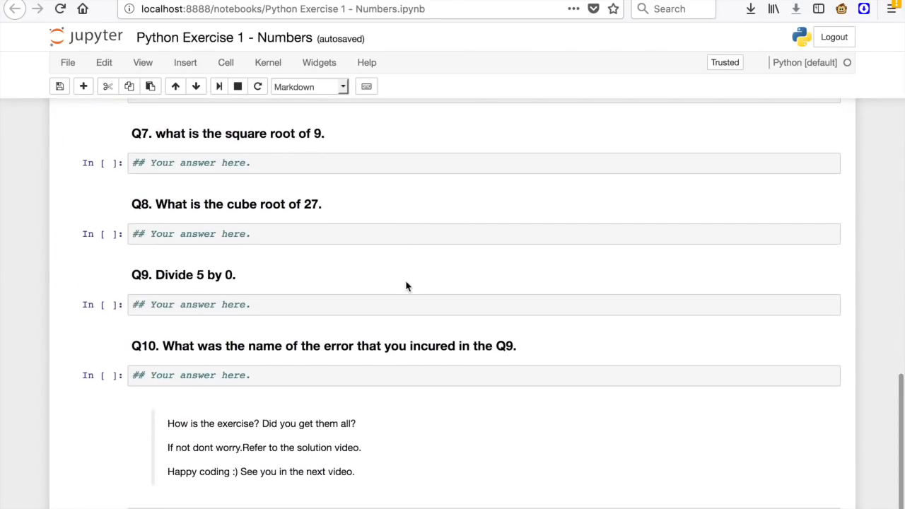
pyautogui.scroll(-3)
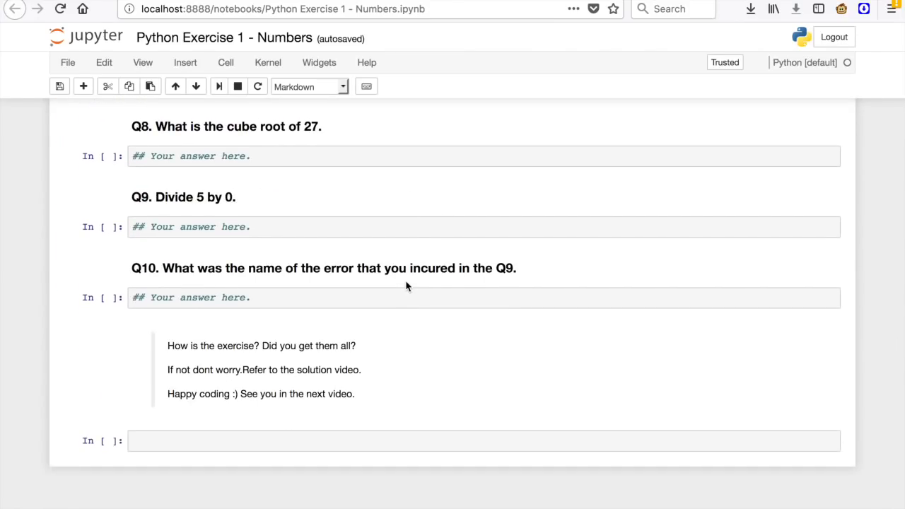
pyautogui.scroll(3)
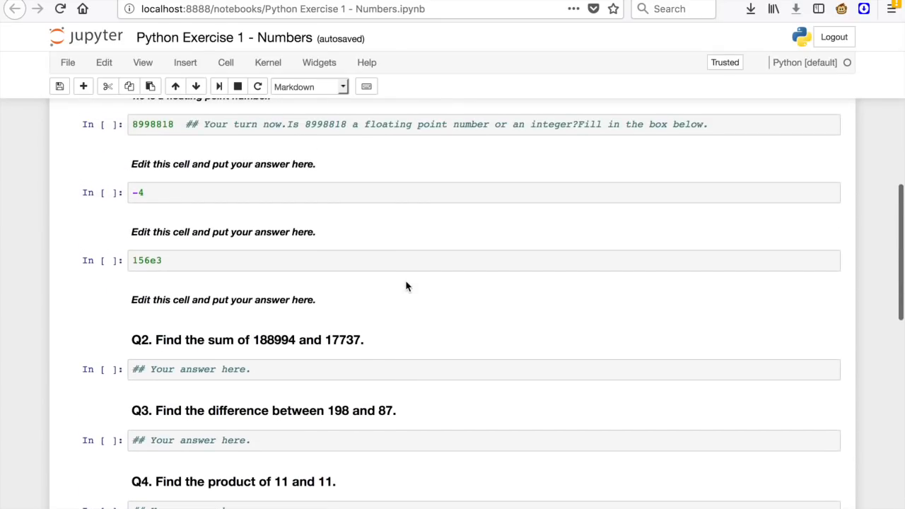
pyautogui.scroll(3)
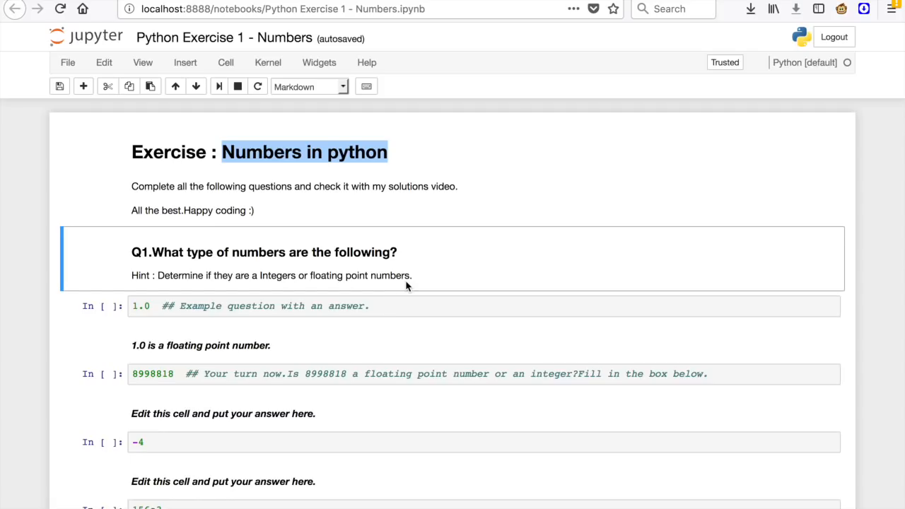
pyautogui.scroll(-3)
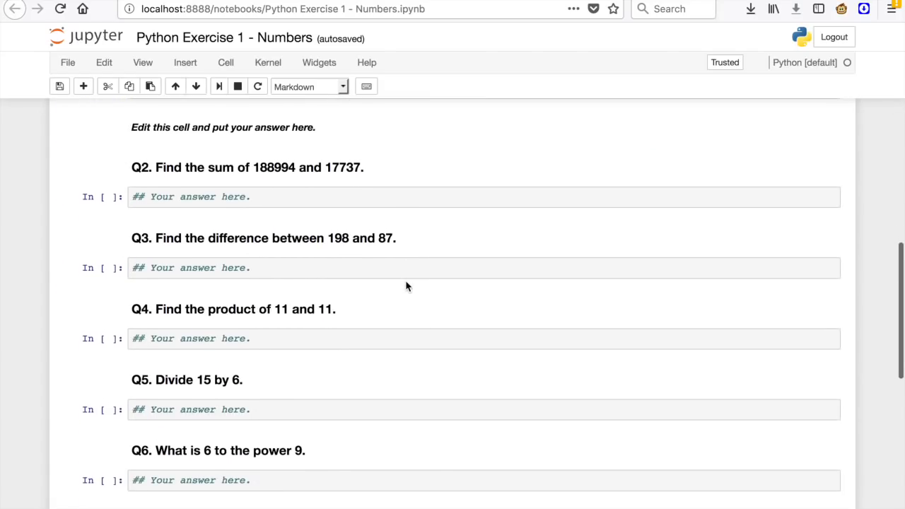
pyautogui.scroll(-3)
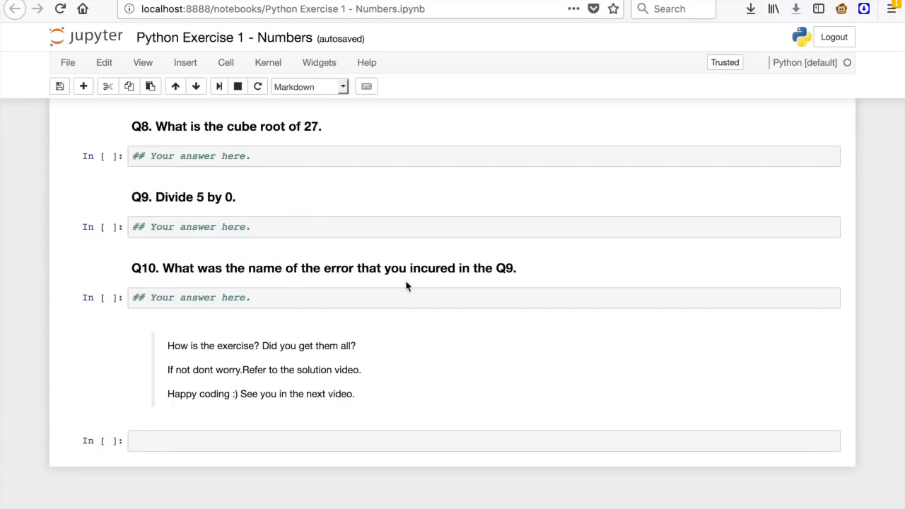
pyautogui.scroll(3)
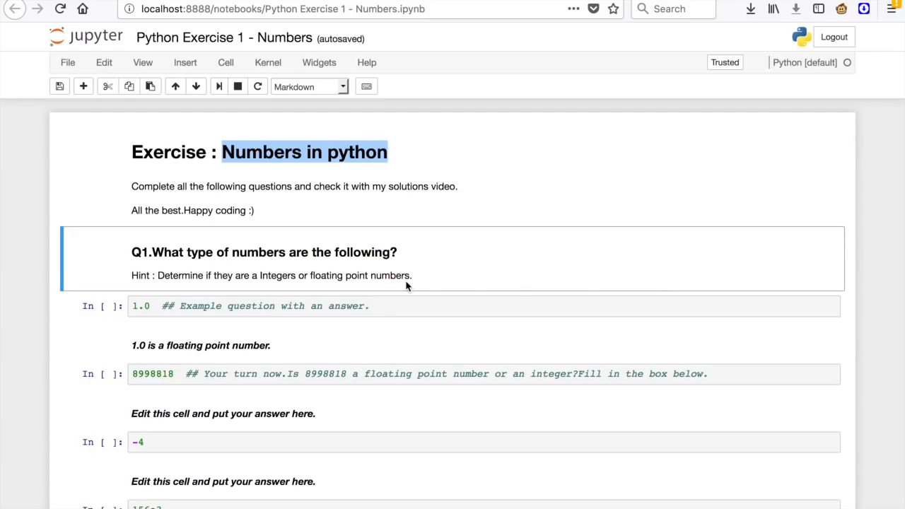
pyautogui.click(130, 186)
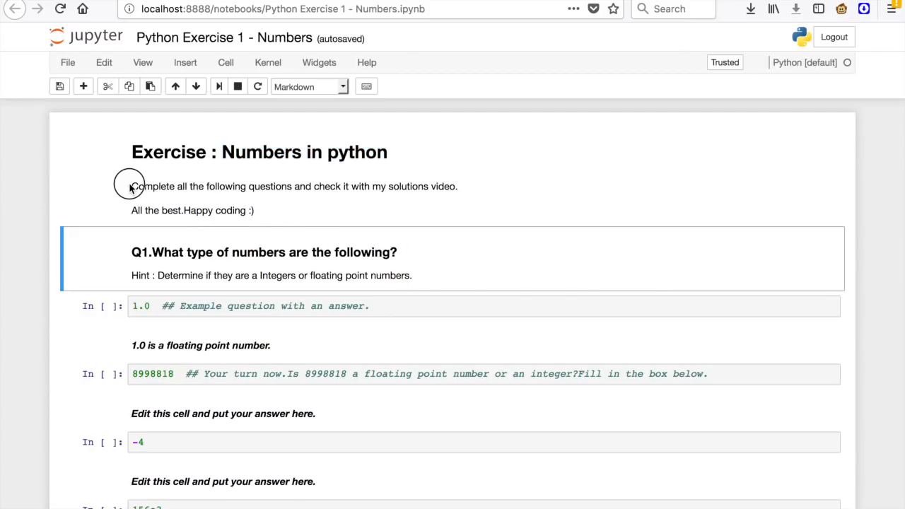
pyautogui.moveTo(130, 187); pyautogui.dragTo(447, 186)
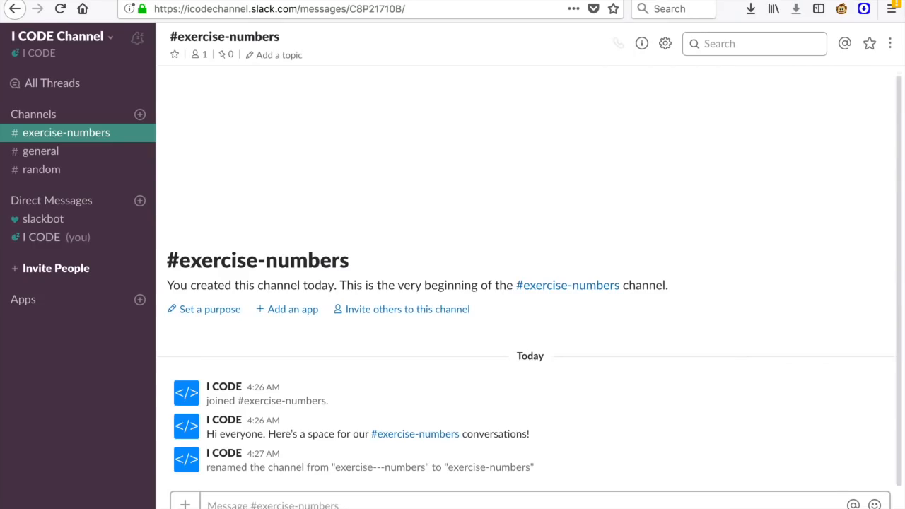
pyautogui.moveTo(295, 292)
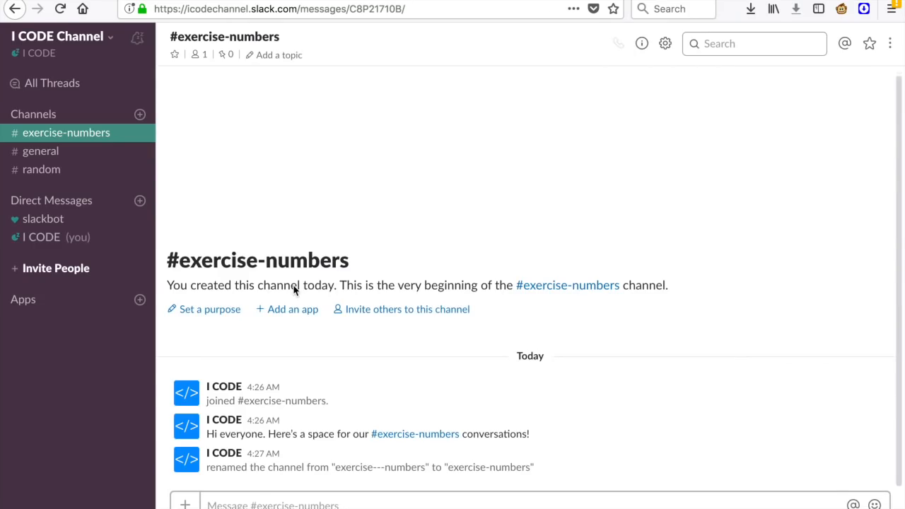